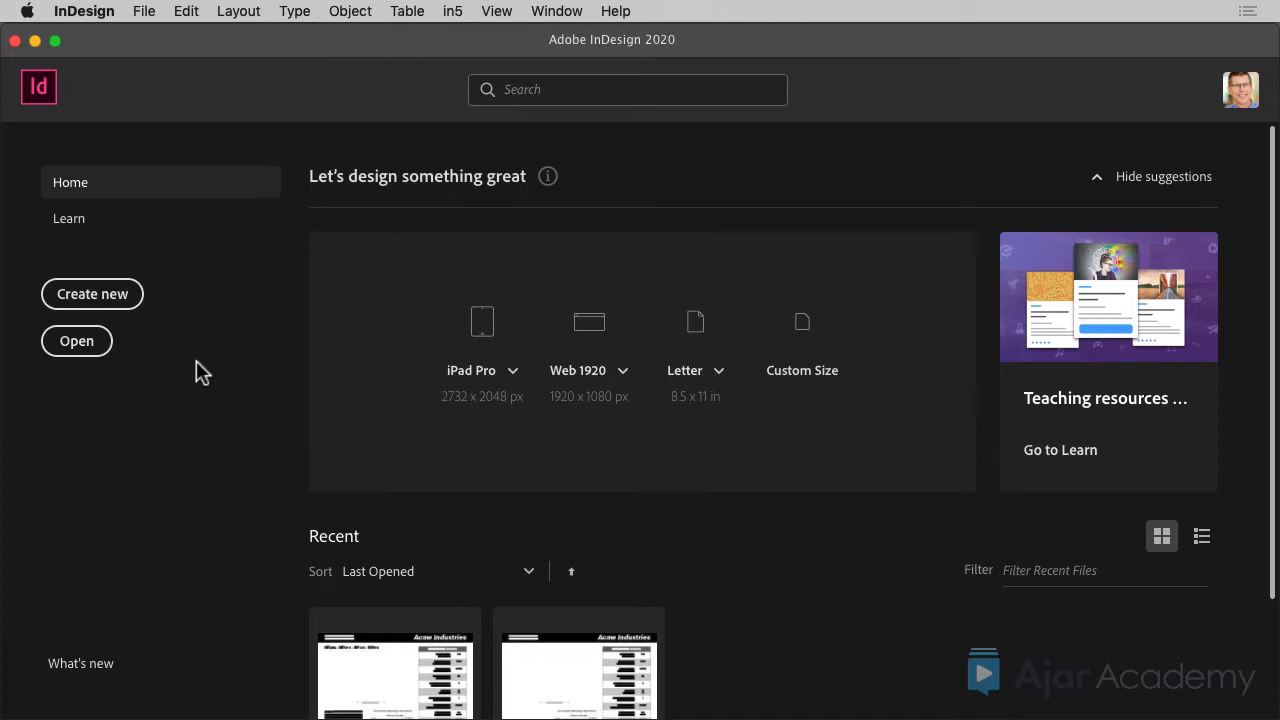
mouse_move(128, 358)
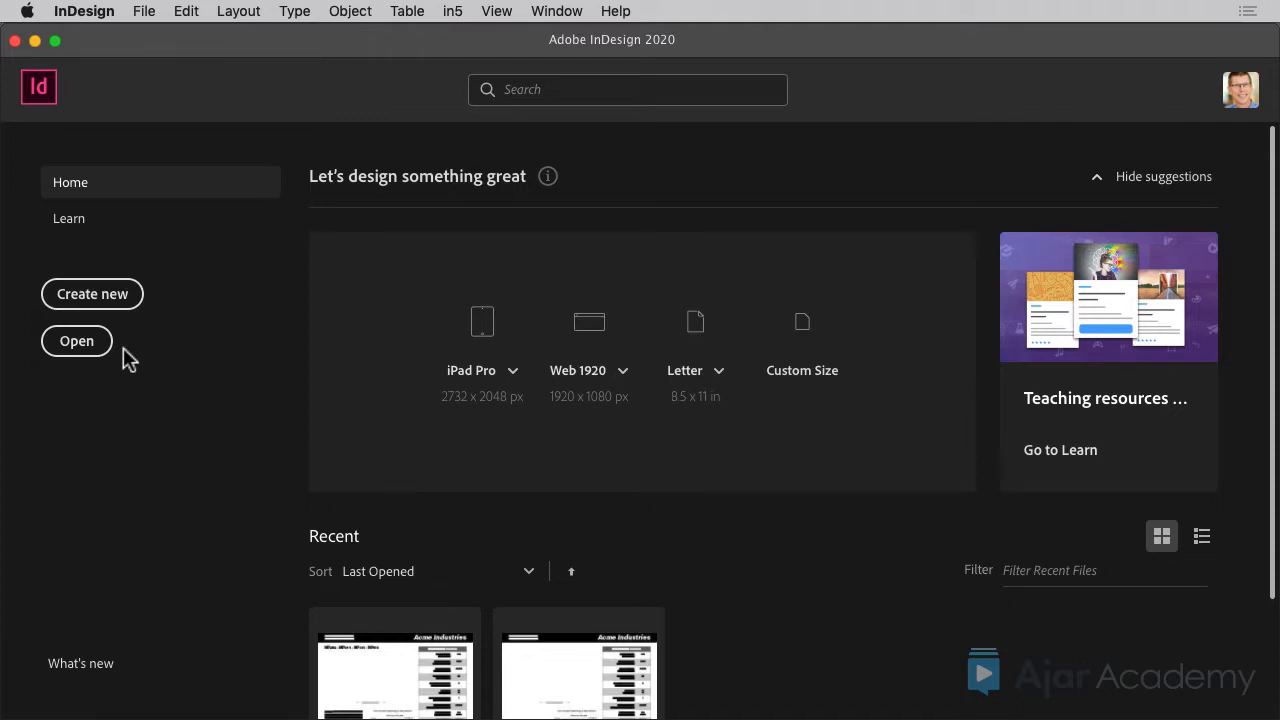
Open Acme catalog.idml from the begin folder as the catalog page.
left_click(76, 340)
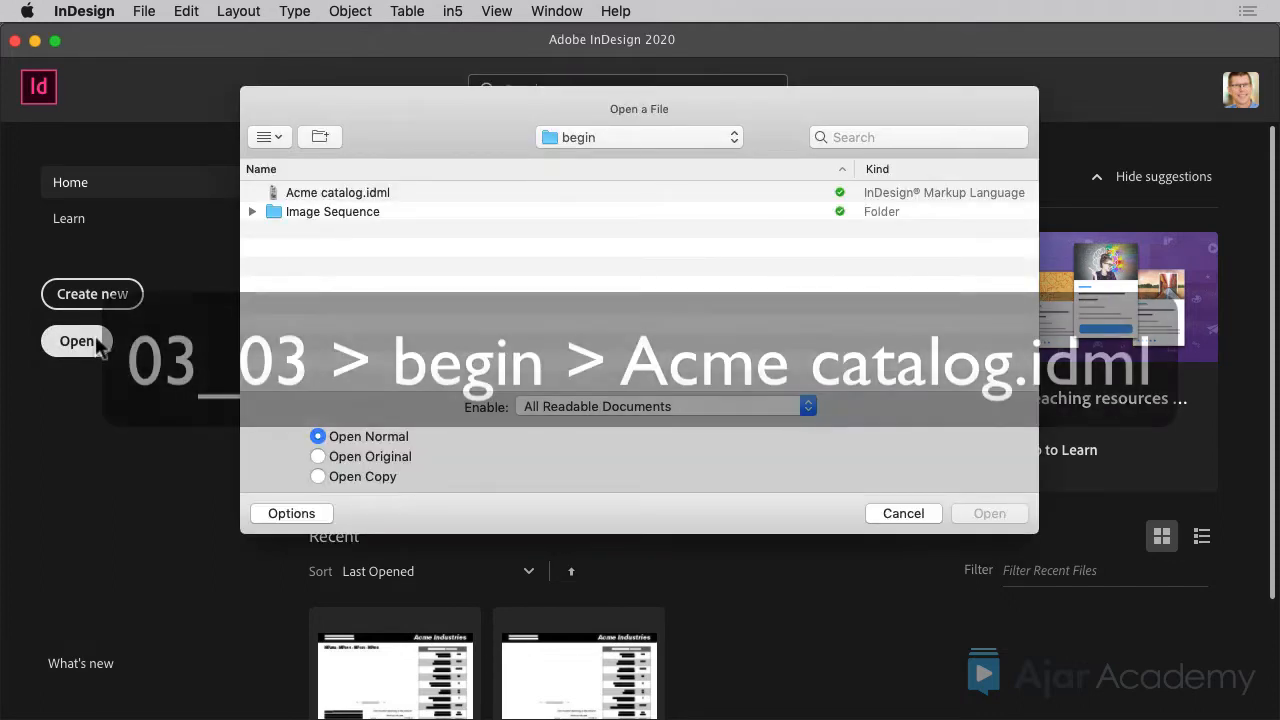
left_click(336, 192)
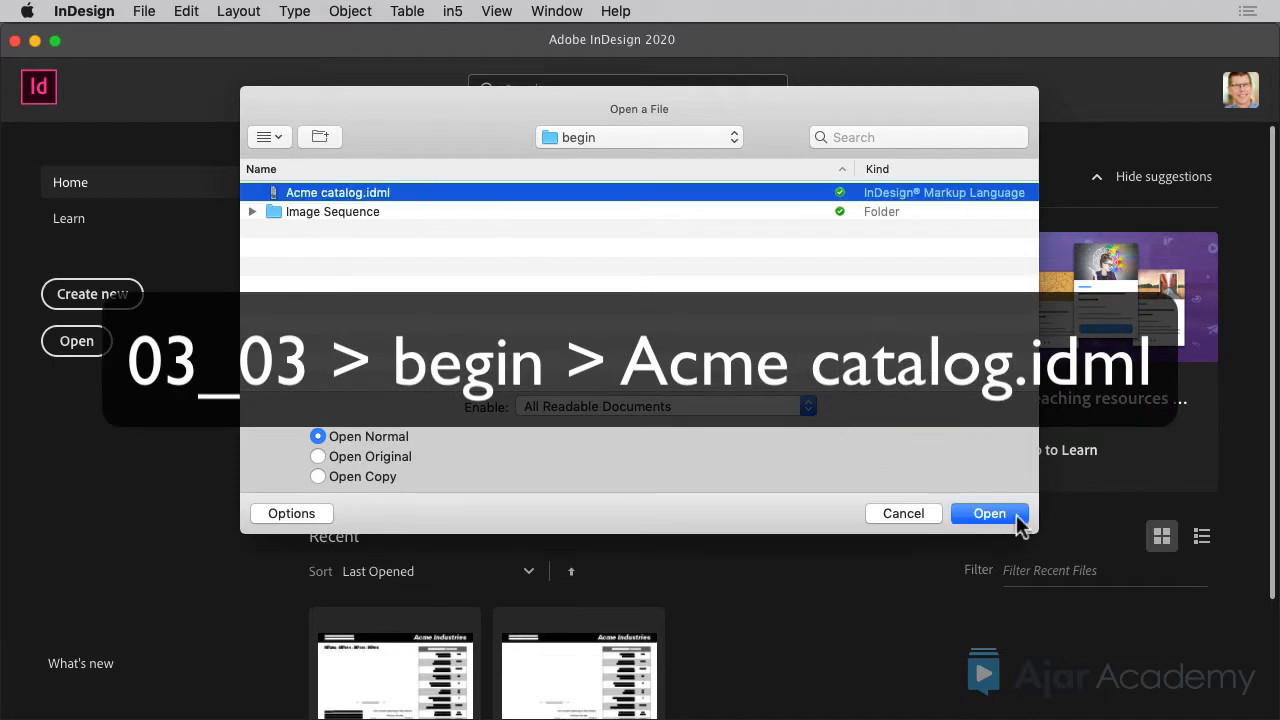
left_click(988, 512)
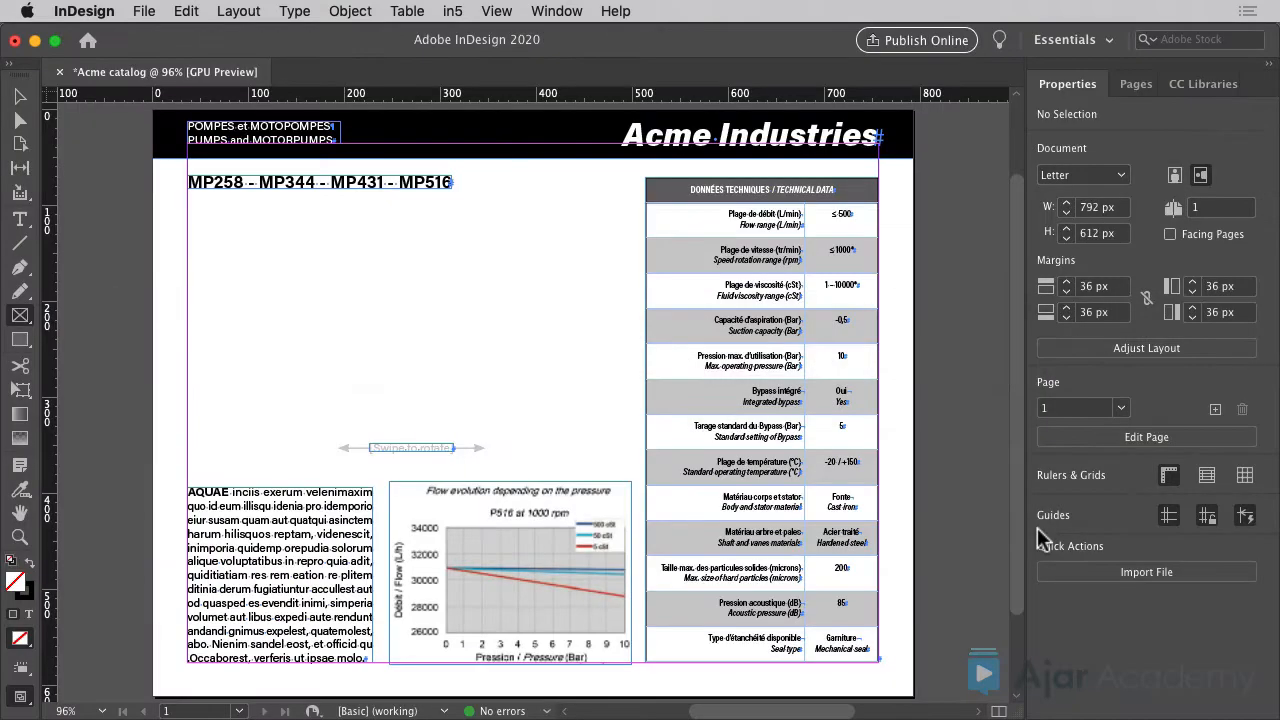
Add an in5 Image Sequence widget, drawing its frame and starting the Image Directory picker.
left_click(452, 12)
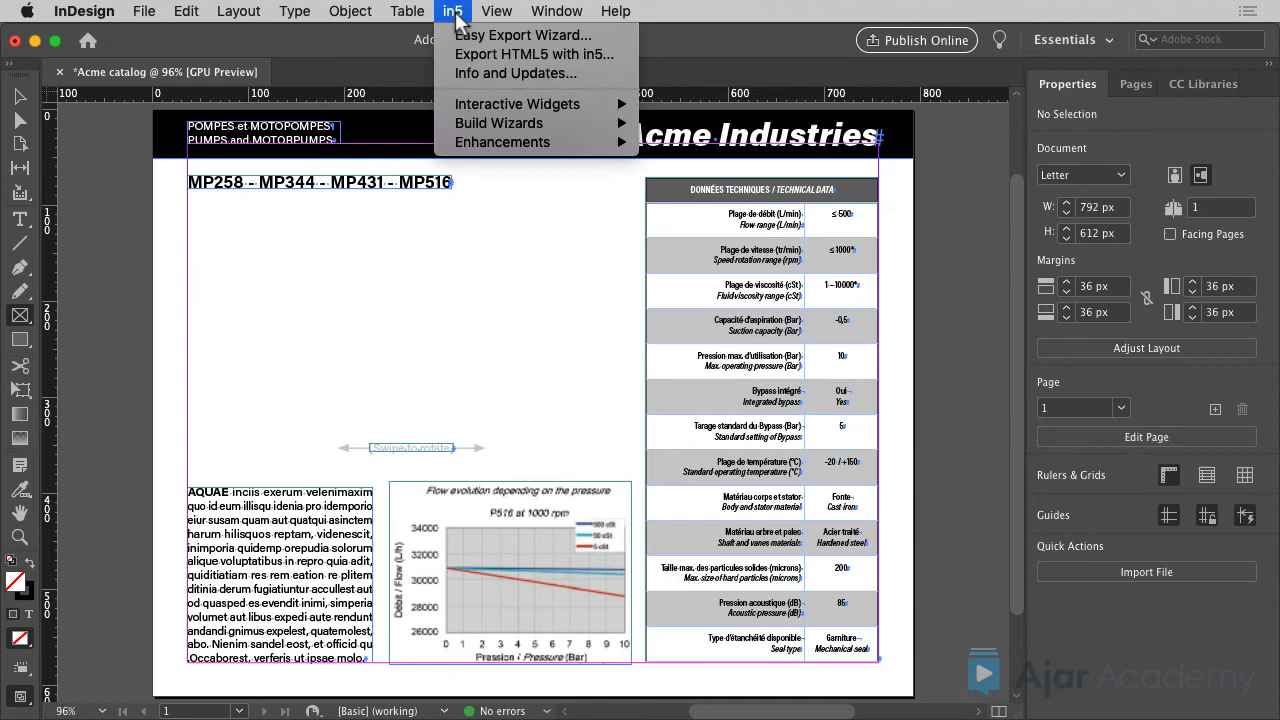
mouse_move(516, 104)
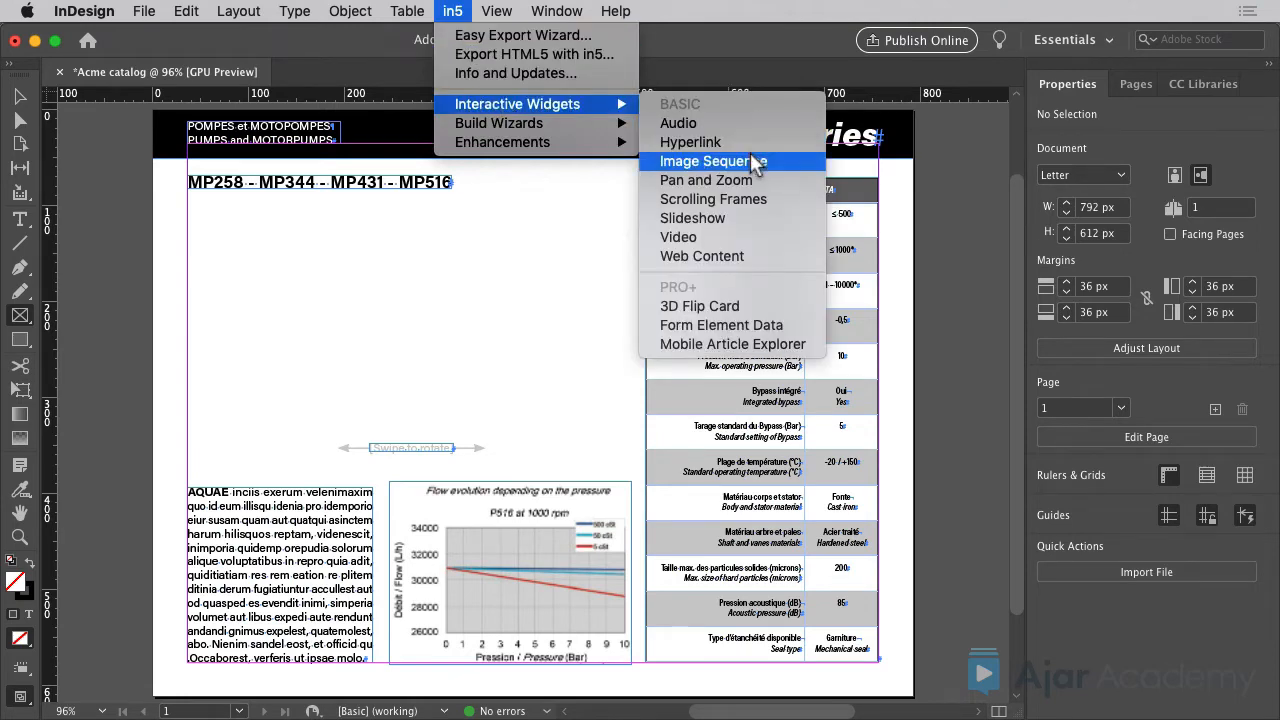
left_click(704, 160)
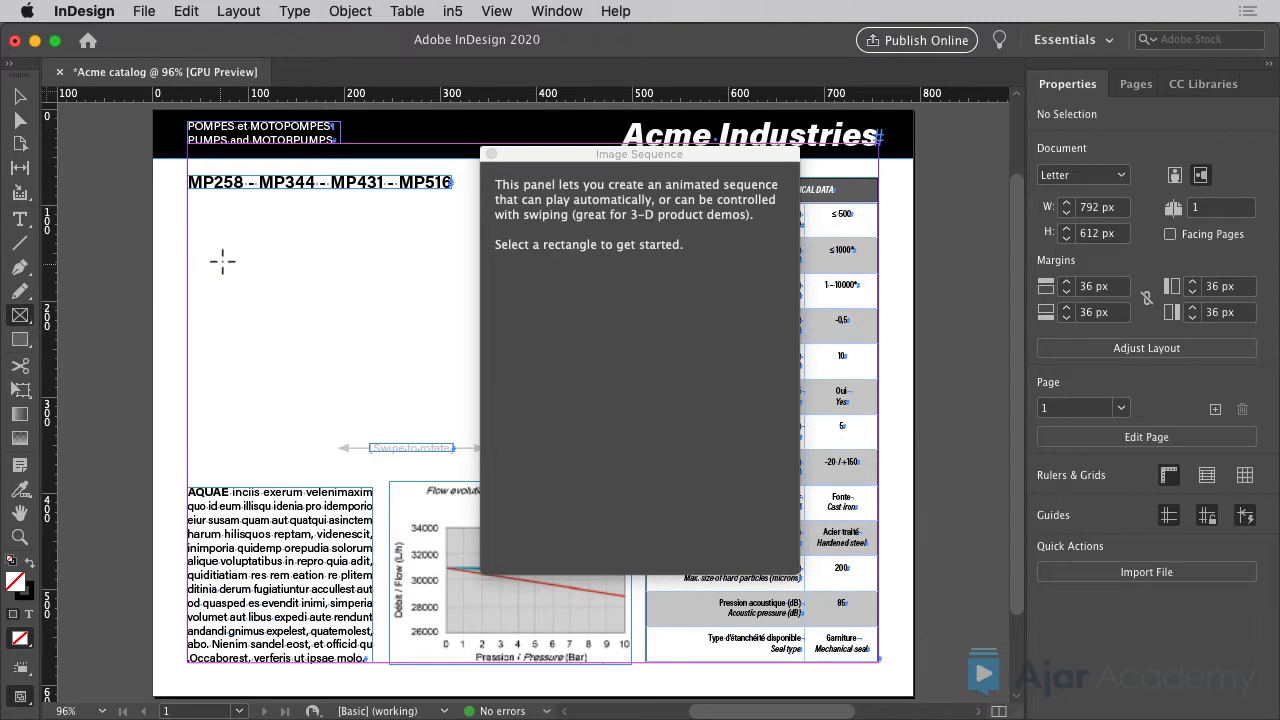
left_click(318, 304)
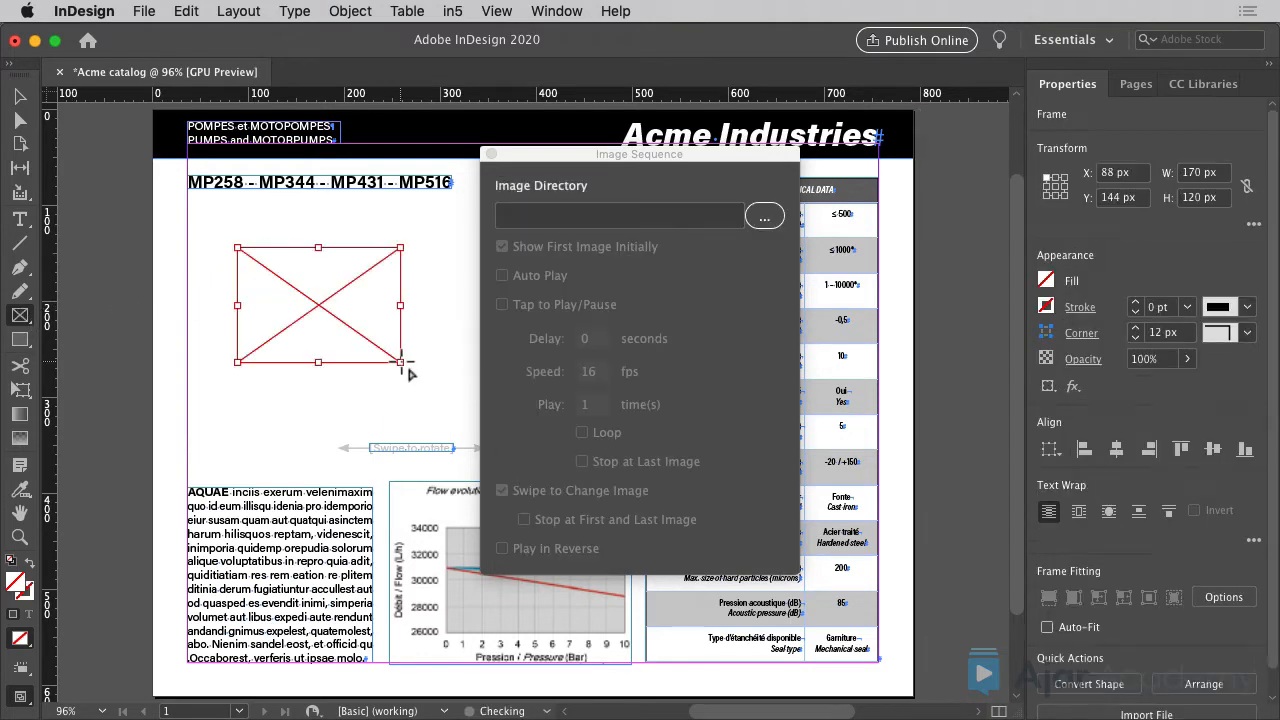
left_click(764, 216)
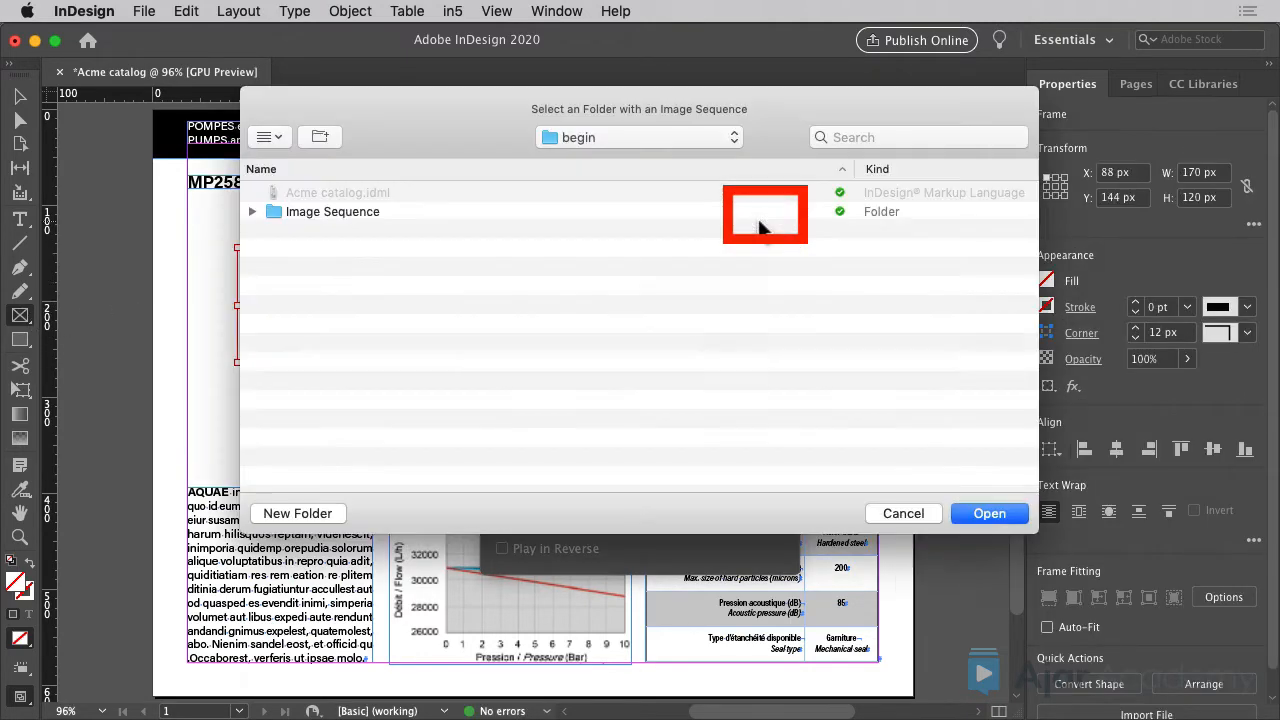
Set the Image Sequence folder as the source, filling the frame with the pump image.
left_click(332, 212)
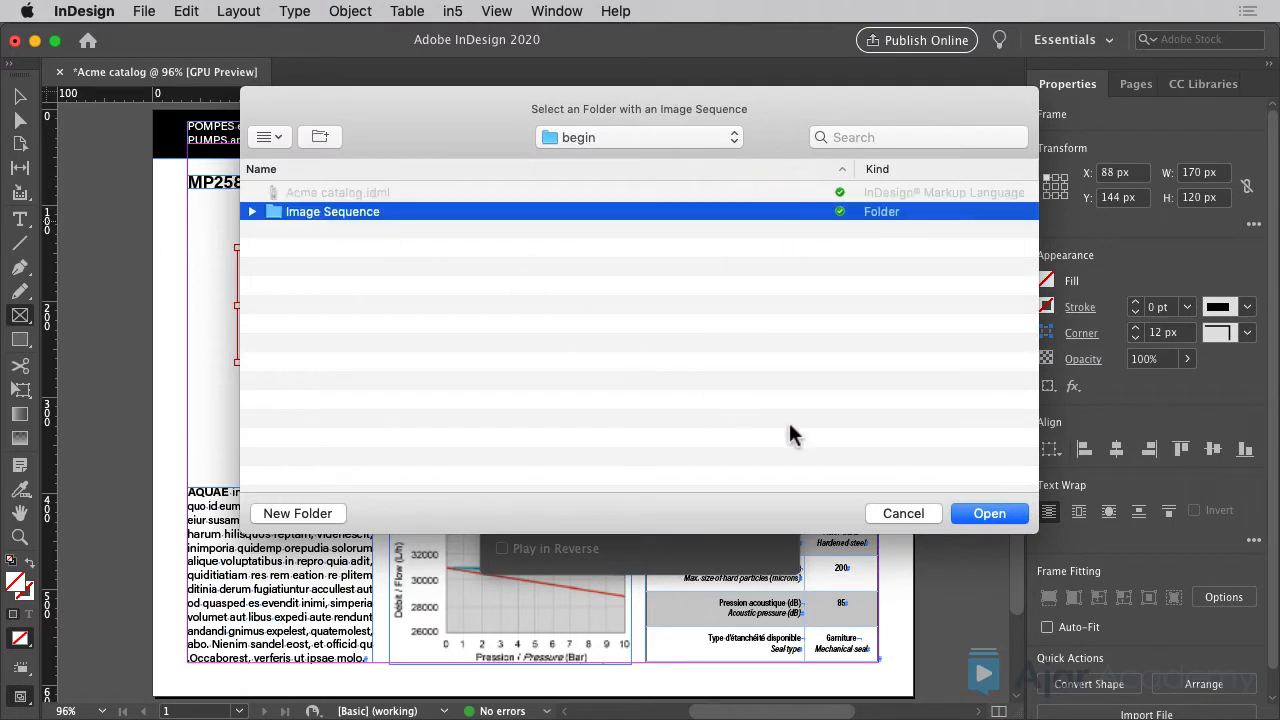
left_click(988, 512)
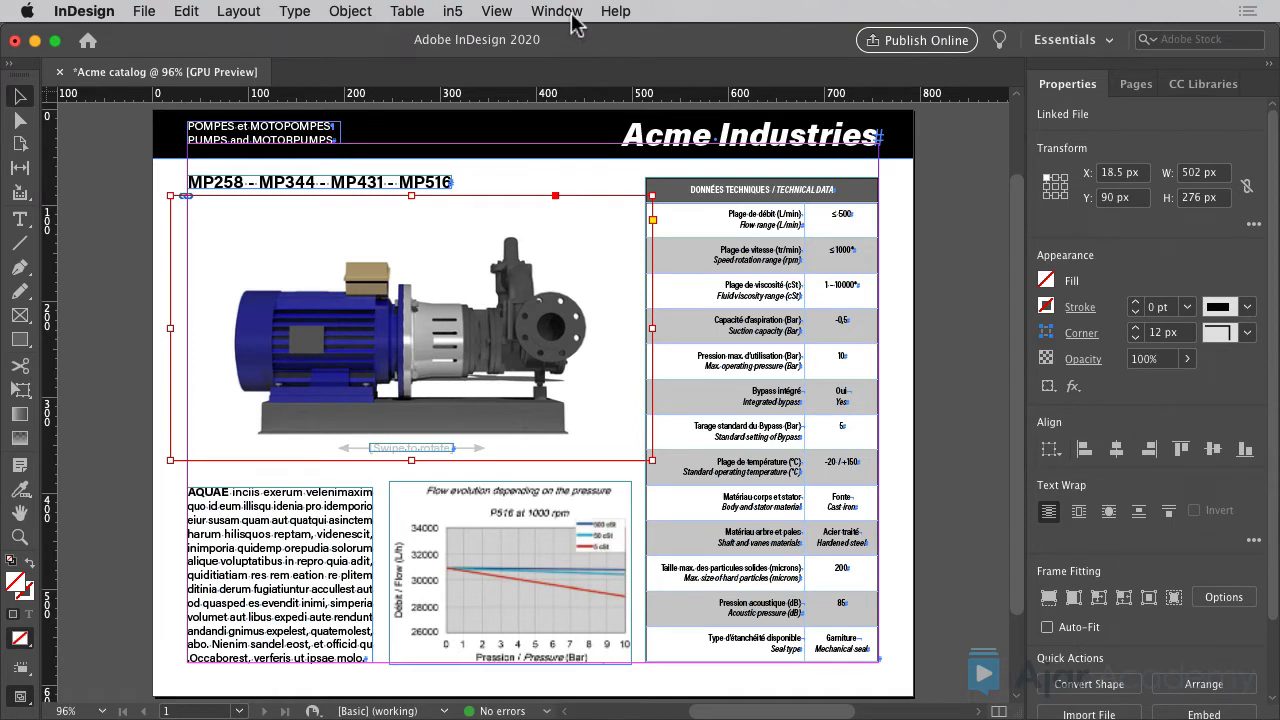
Show the Layers panel via the Window menu.
left_click(556, 12)
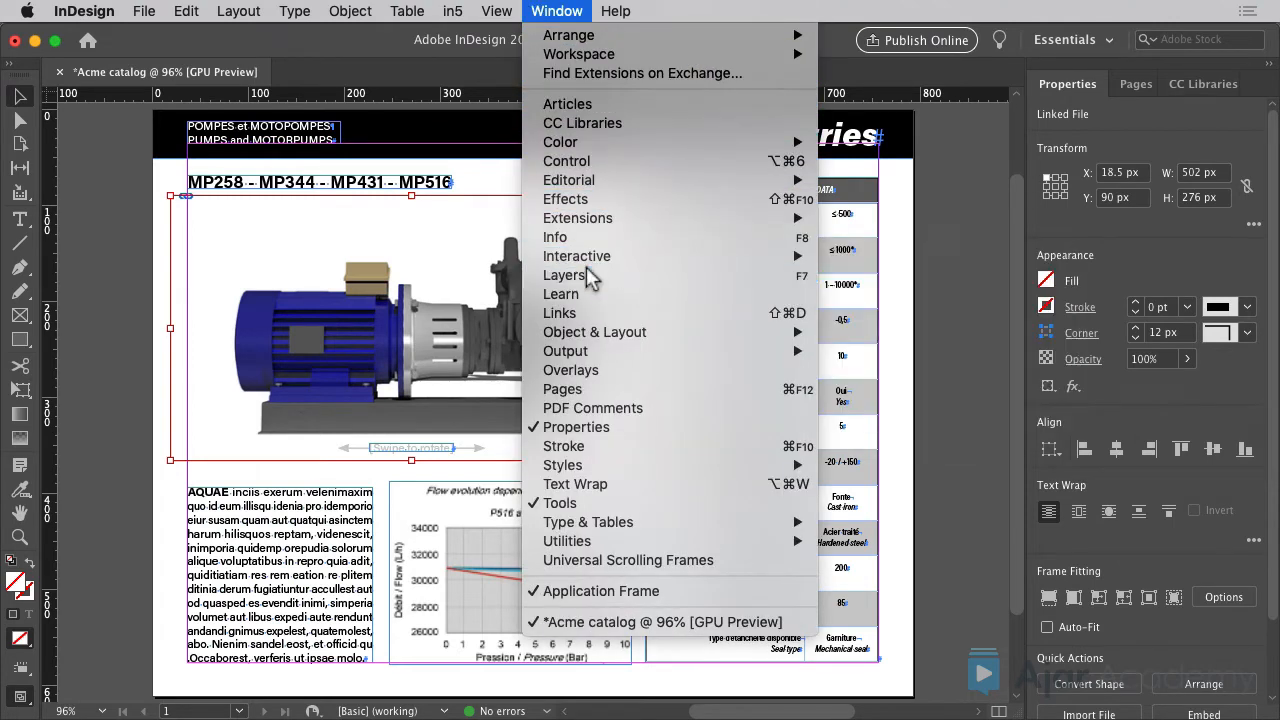
left_click(564, 276)
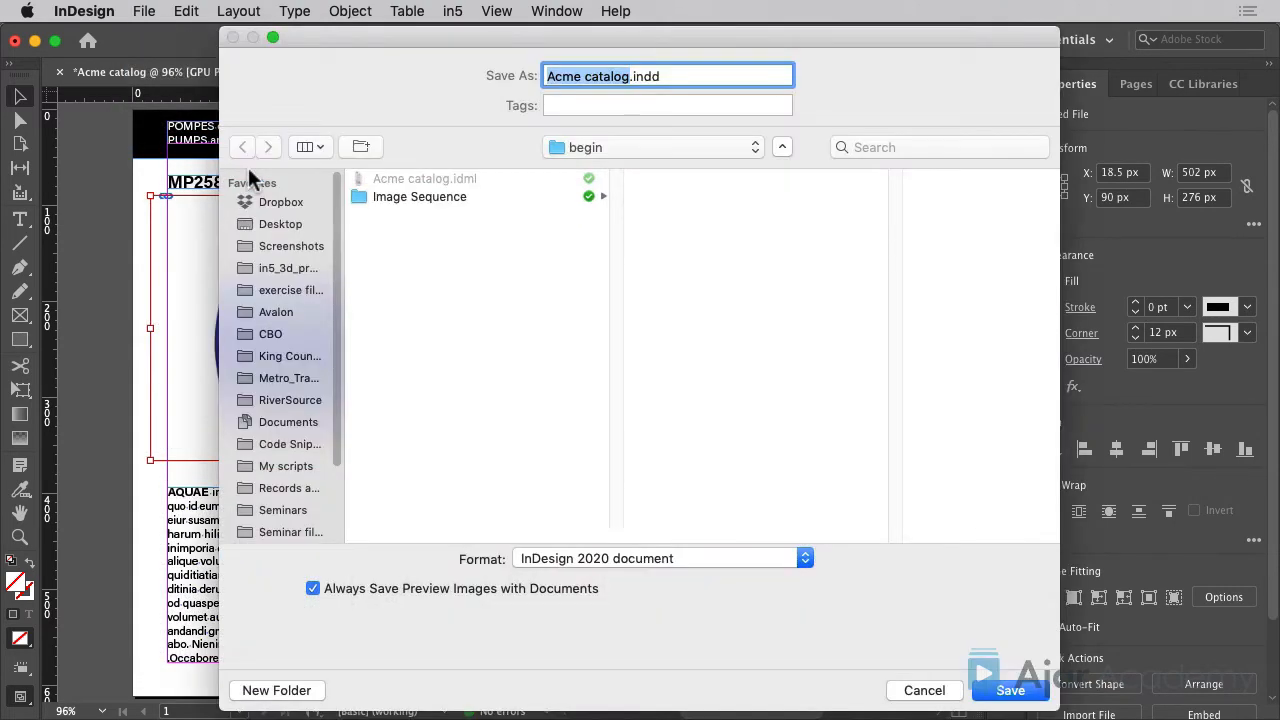
Save the catalog as Acme catalog.indd in InDesign 2020 format.
left_click(1010, 690)
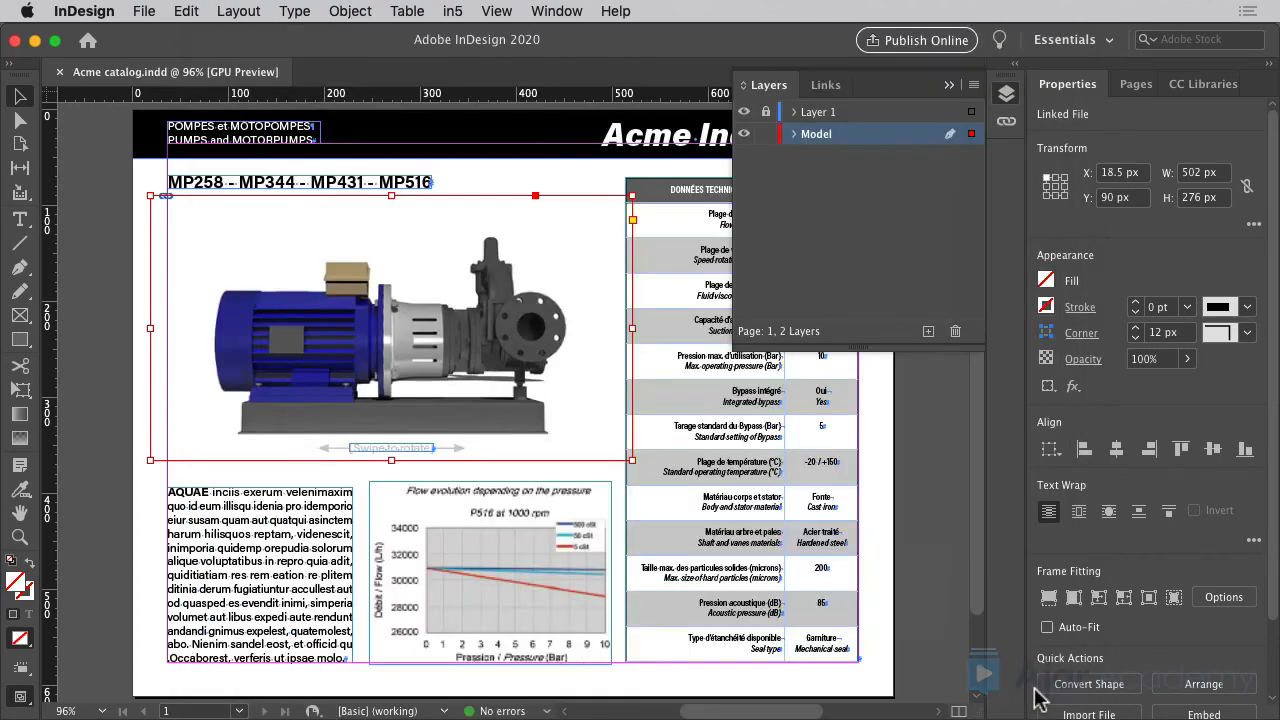